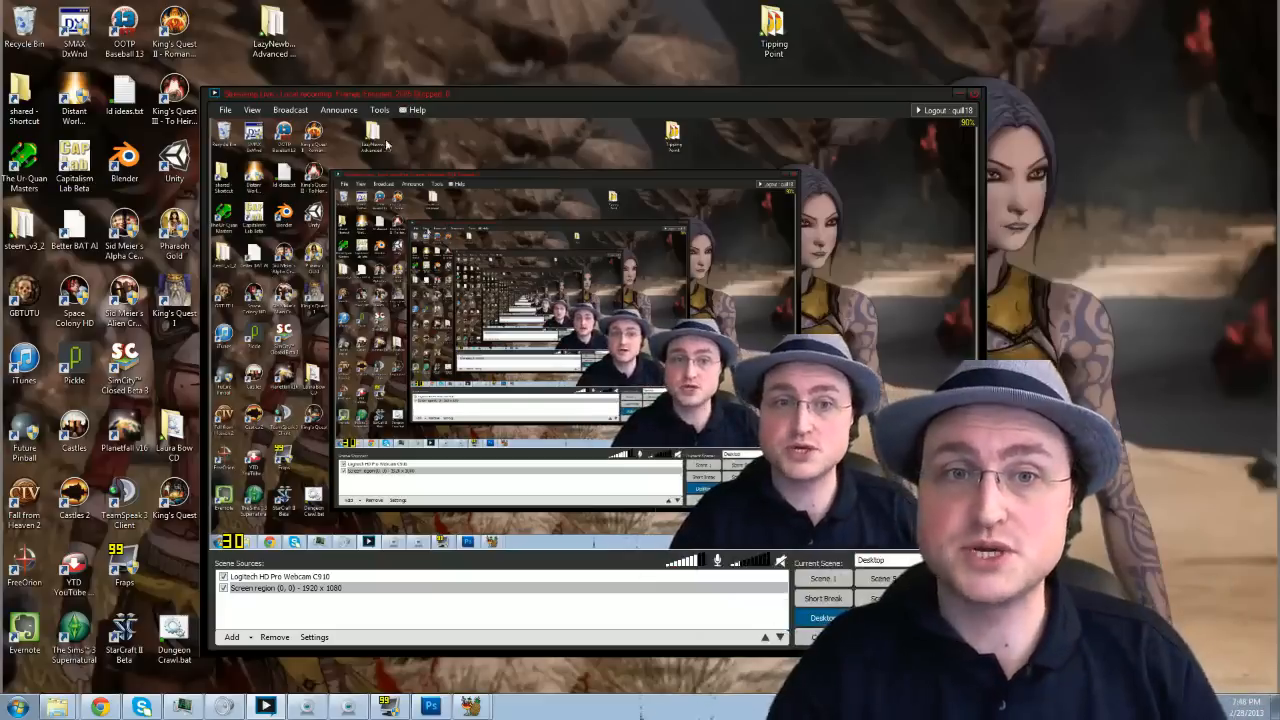
Bring the Photoshop workspace to the front so the Screen region source captures it
{"action": "left_click", "coordinate": [378, 110]}
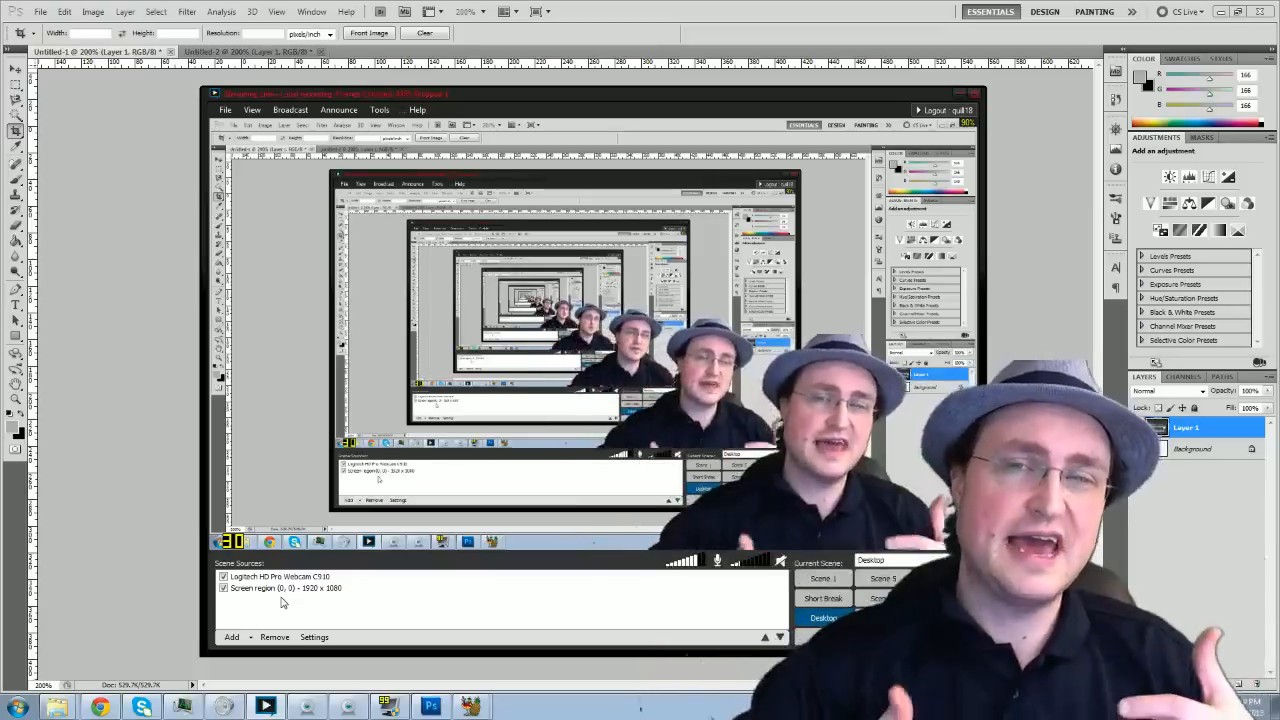
{"action": "left_click", "coordinate": [231, 637]}
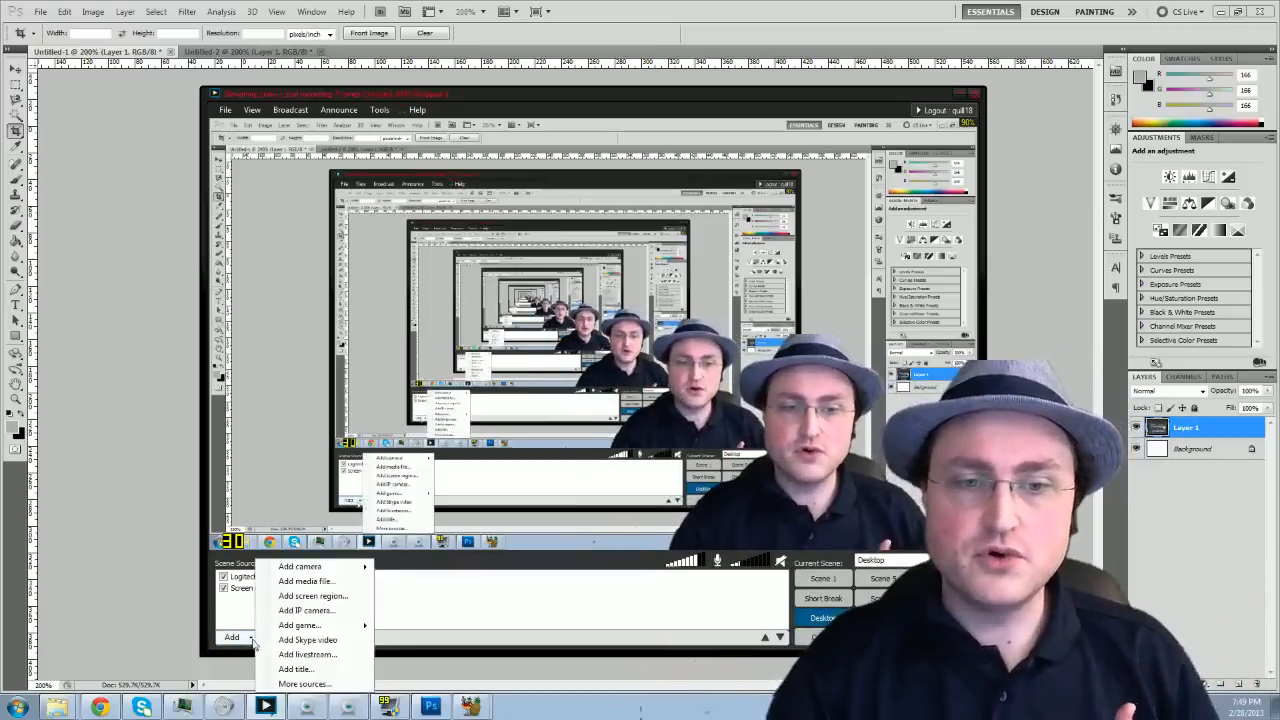
{"action": "left_click", "coordinate": [299, 625]}
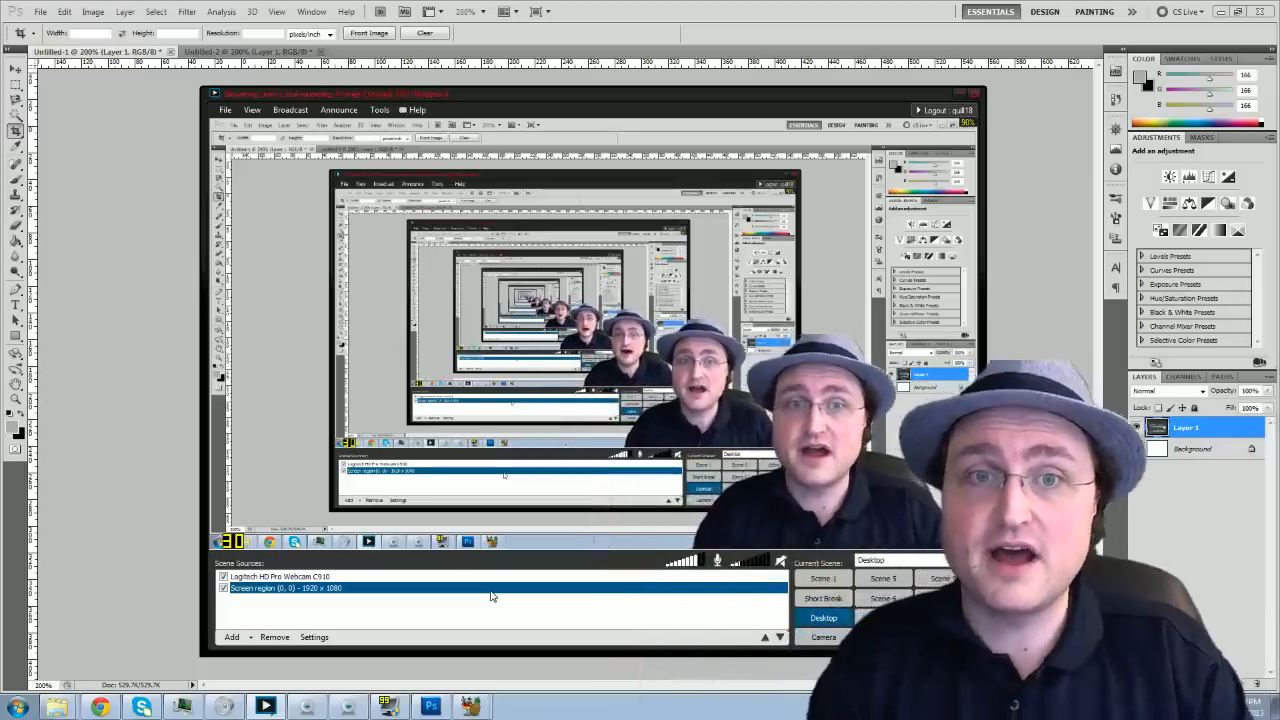
Open Tools > Settings to show the General tab with the microphone and XSplit Recordings folder
{"action": "left_click", "coordinate": [252, 109]}
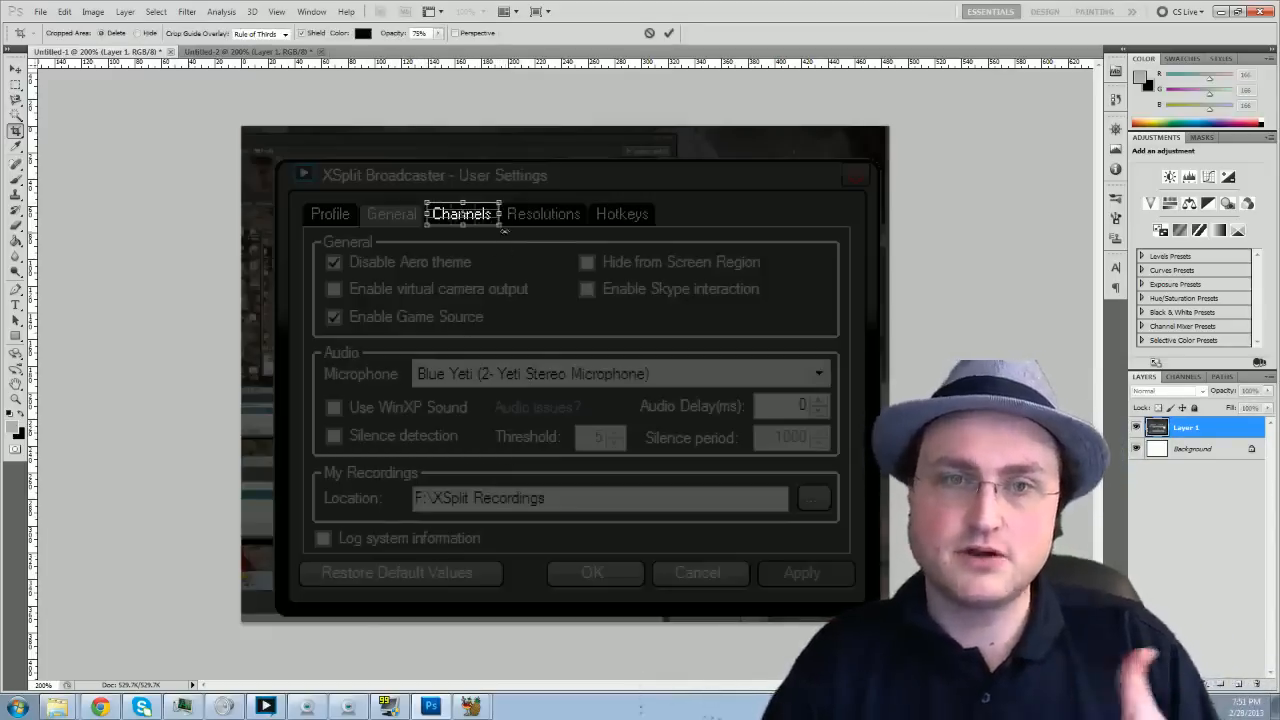
{"action": "left_click", "coordinate": [391, 213]}
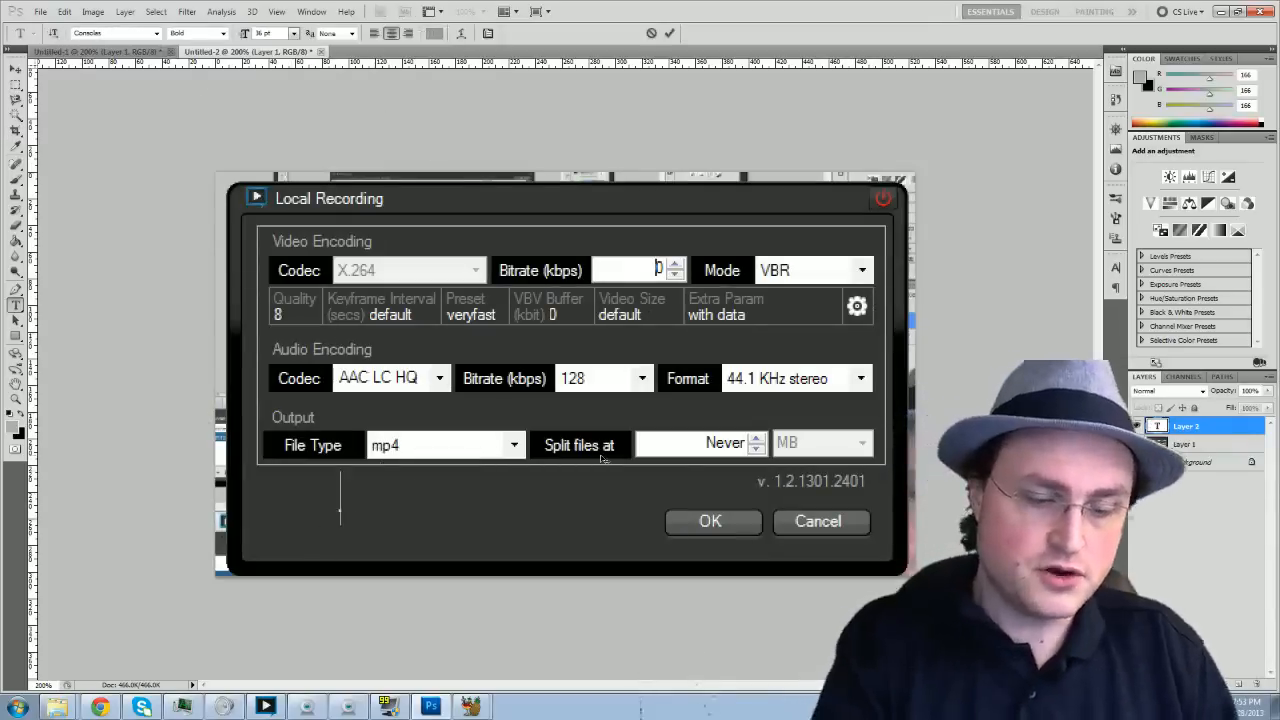
{"action": "type", "text": "bg"}
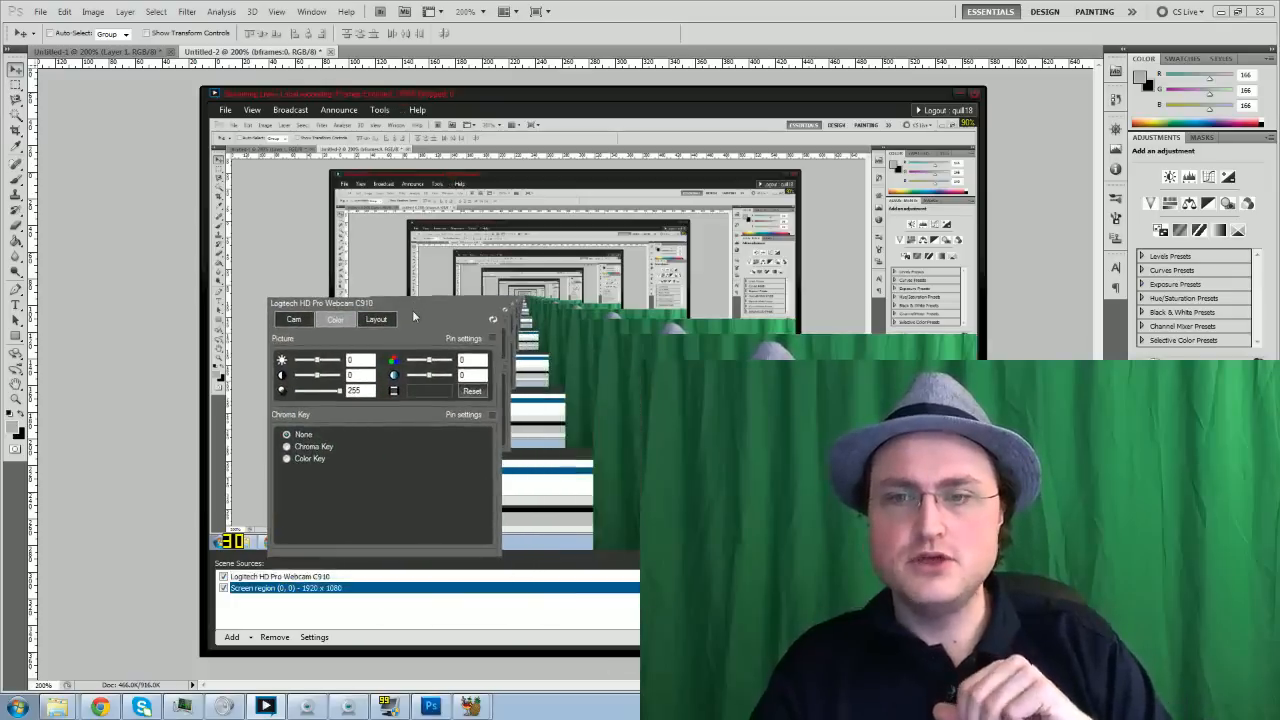
Turn on Chroma Key in the Logitech webcam source's Color settings
{"action": "left_click", "coordinate": [287, 446]}
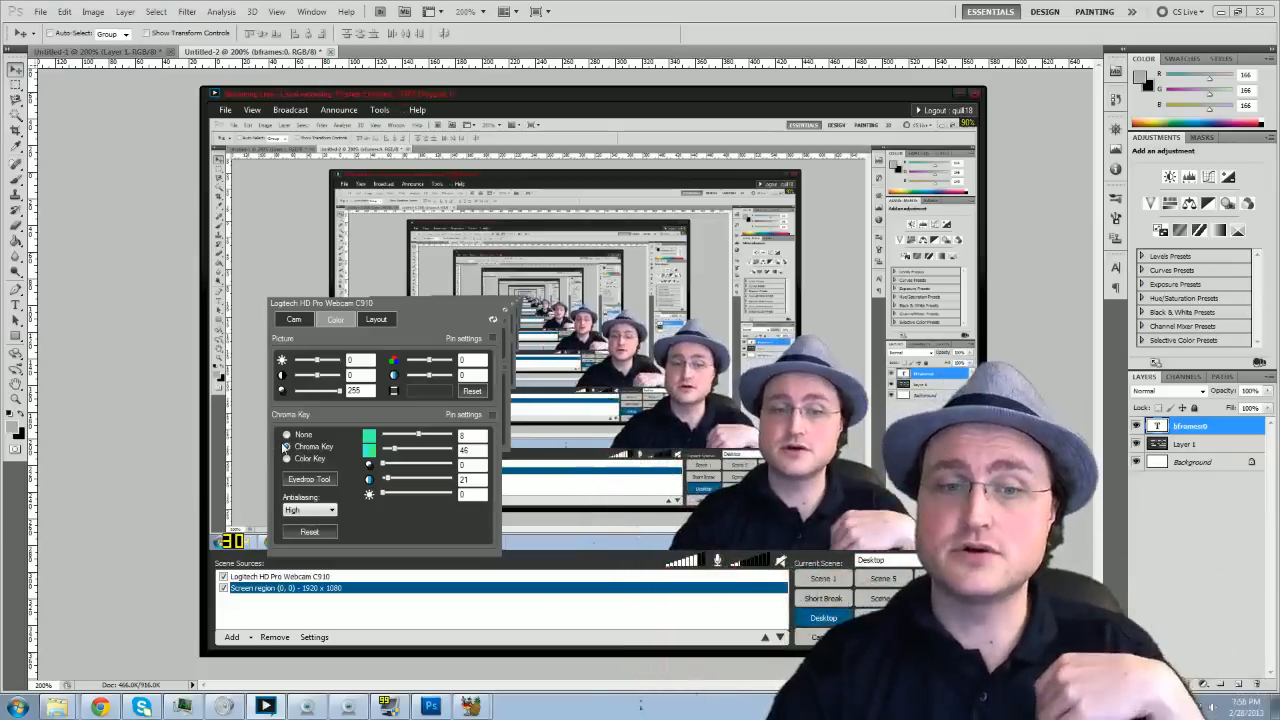
{"action": "left_click", "coordinate": [288, 446]}
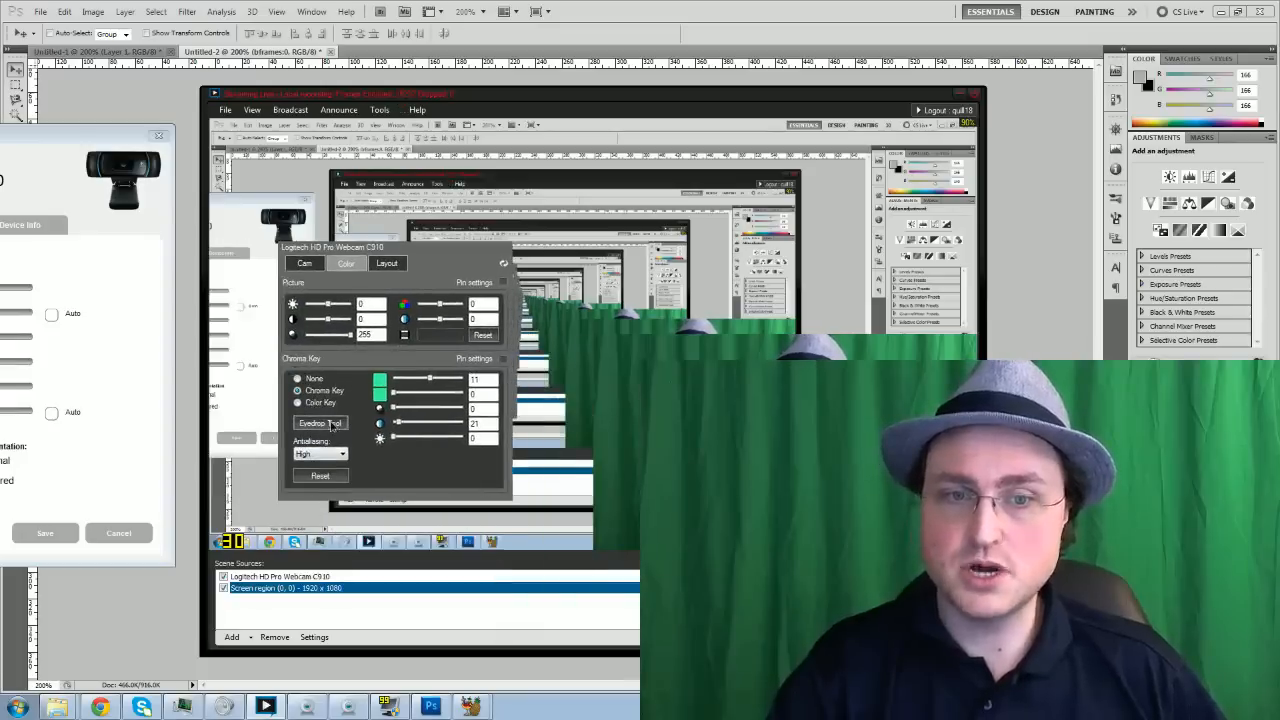
Raise the top two chroma key sliders and lower the third slightly to remove more green
{"action": "left_click_drag", "start_coordinate": [395, 379], "coordinate": [420, 379]}
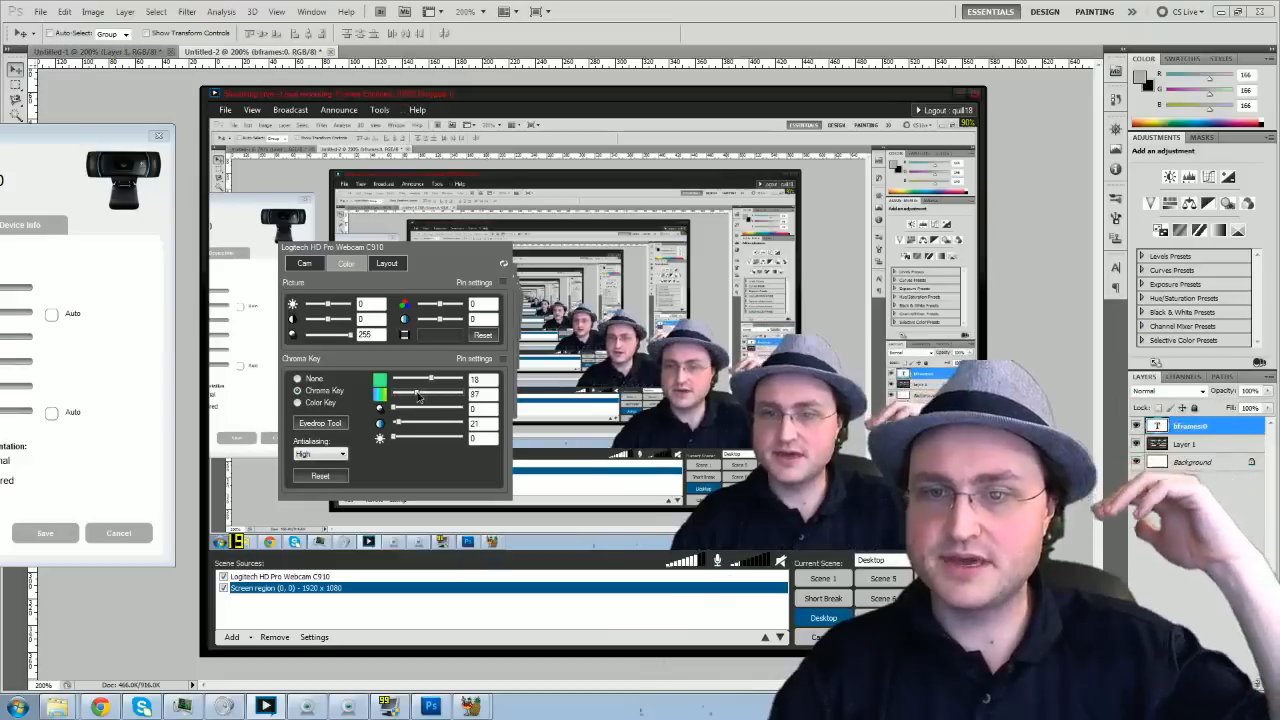
{"action": "left_click_drag", "start_coordinate": [400, 408], "coordinate": [435, 408]}
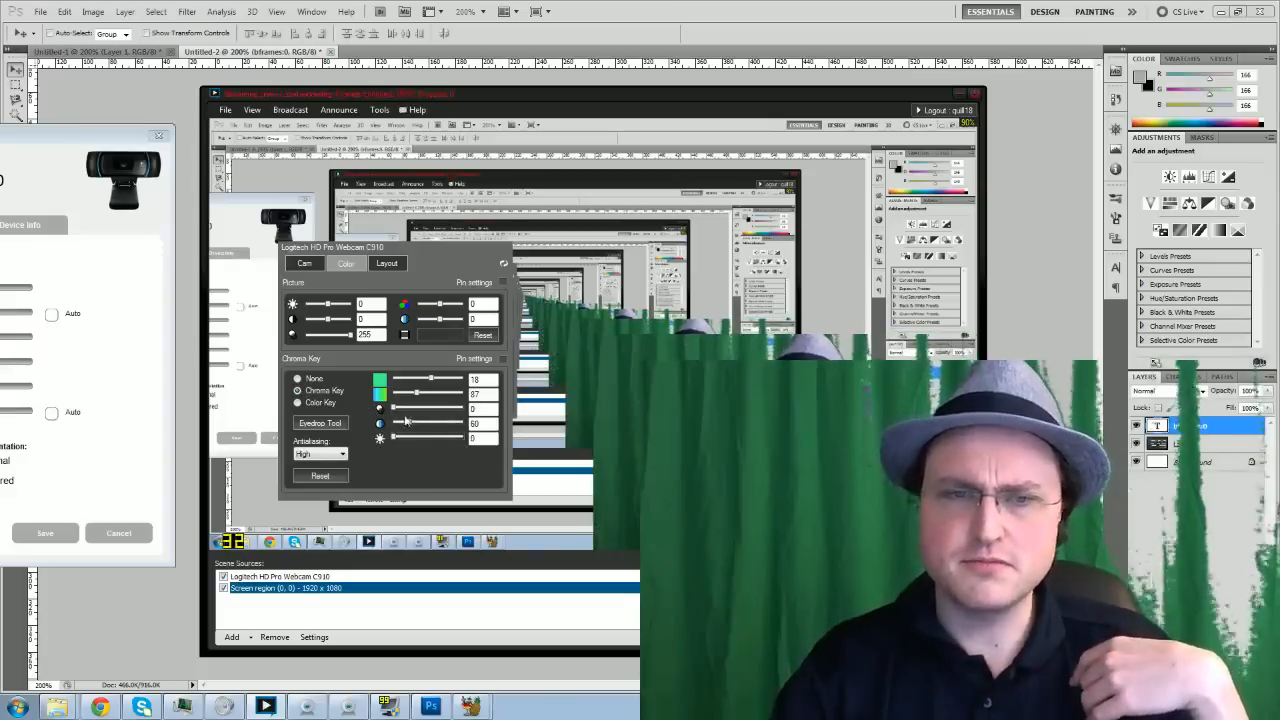
{"action": "left_click_drag", "start_coordinate": [405, 408], "coordinate": [435, 408]}
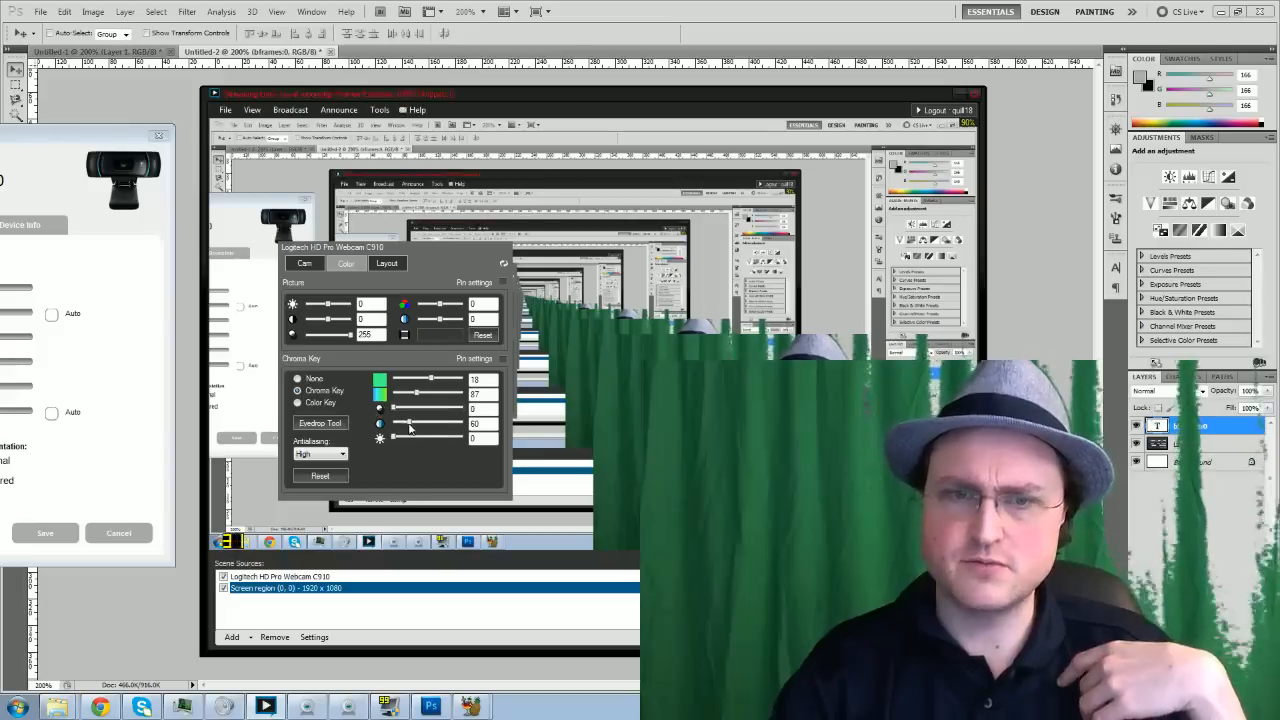
{"action": "left_click_drag", "start_coordinate": [428, 424], "coordinate": [408, 424]}
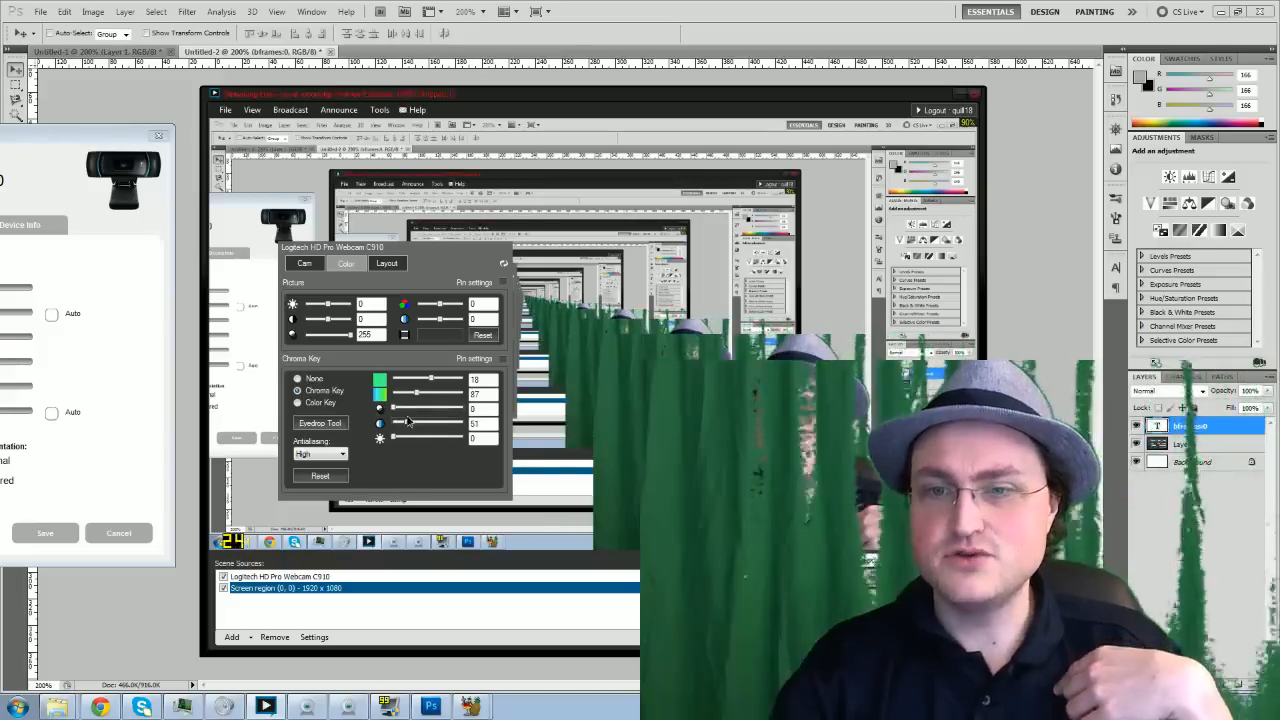